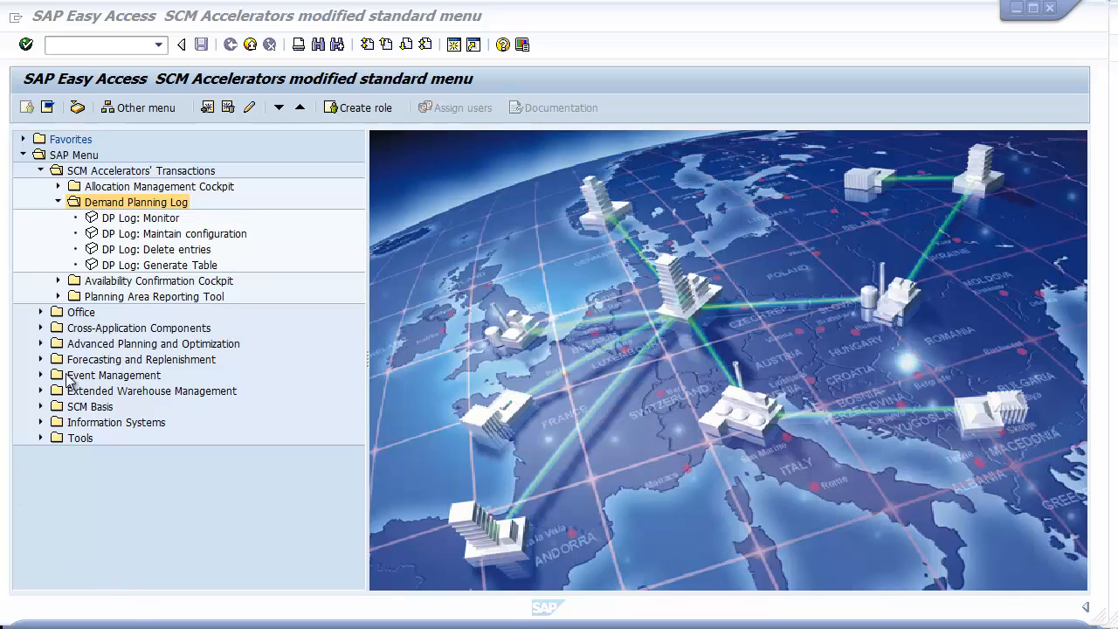
mouse_move(136, 248)
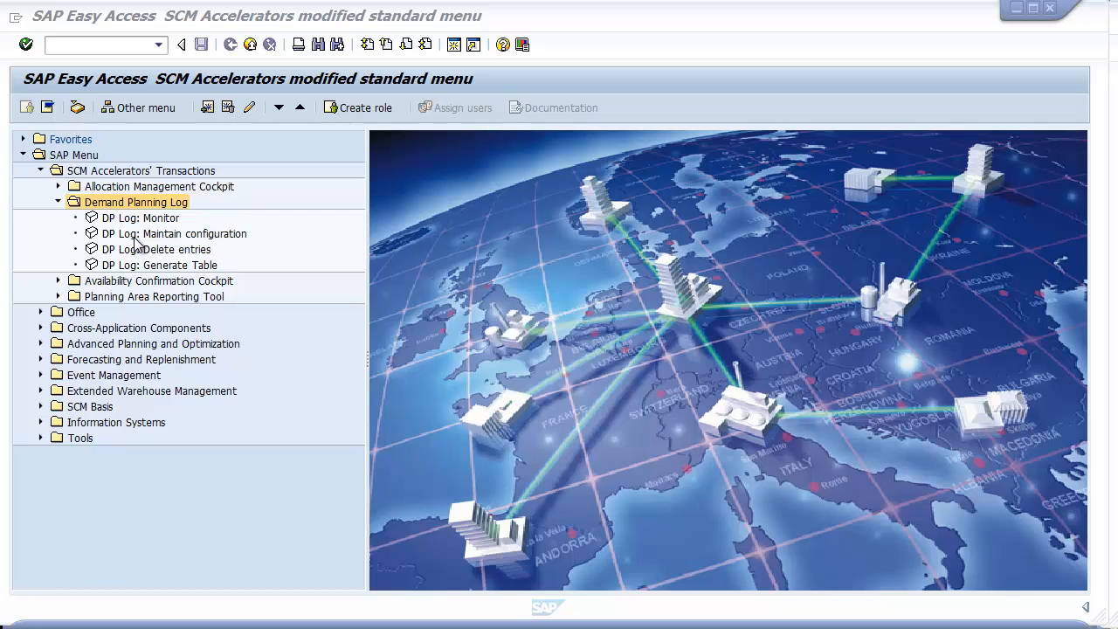
Reach the DP Log configuration of relevant planning areas from the SAP menu
click(159, 266)
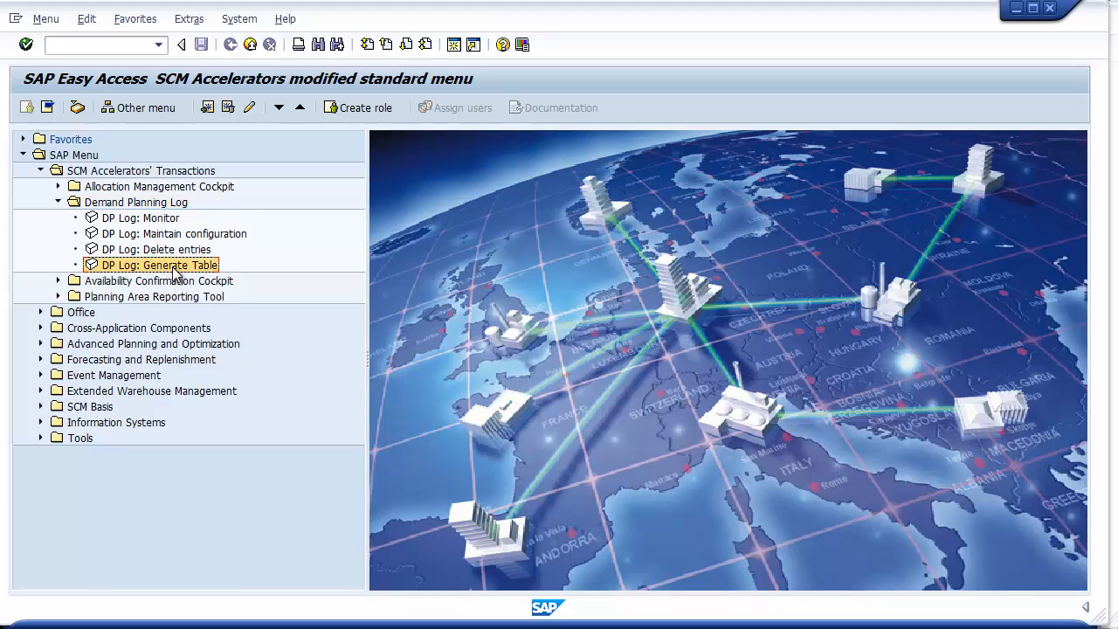
double_click(160, 266)
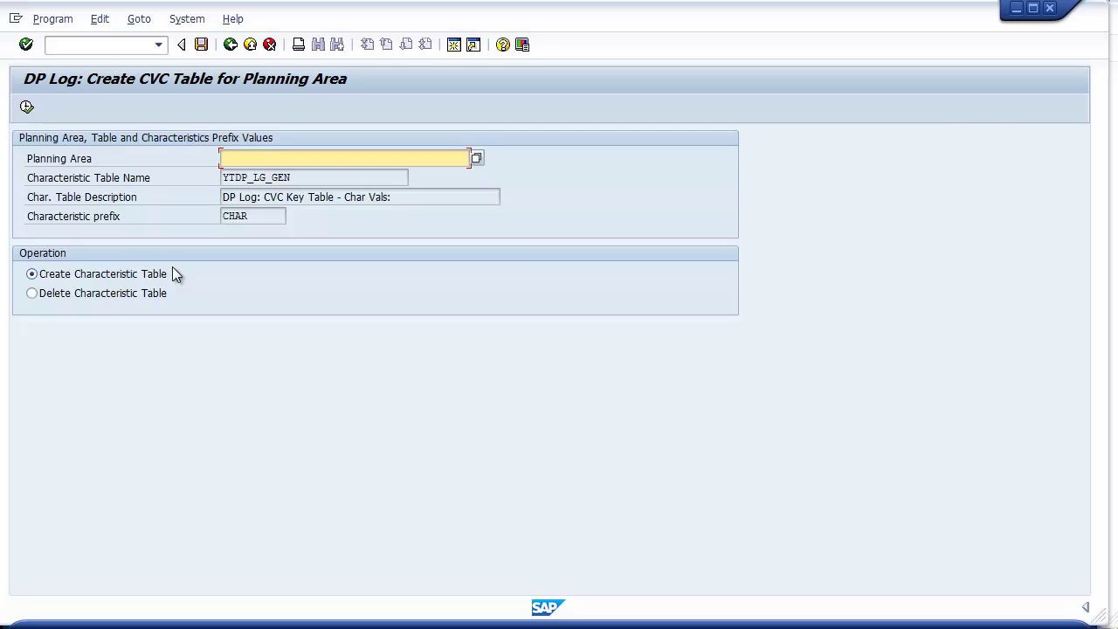
mouse_move(227, 115)
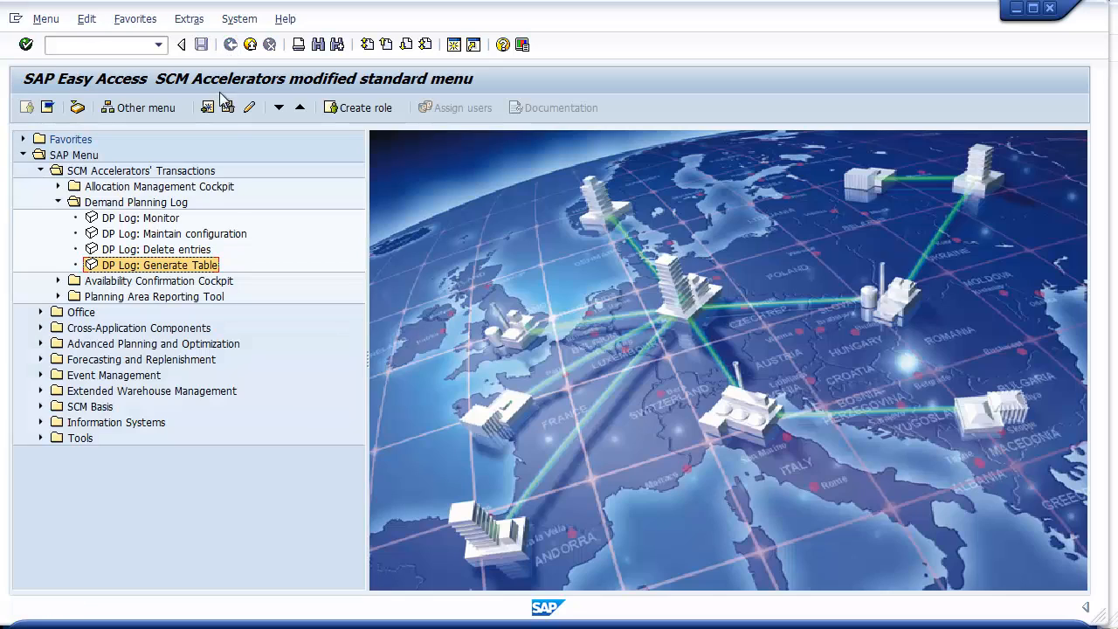
click(173, 234)
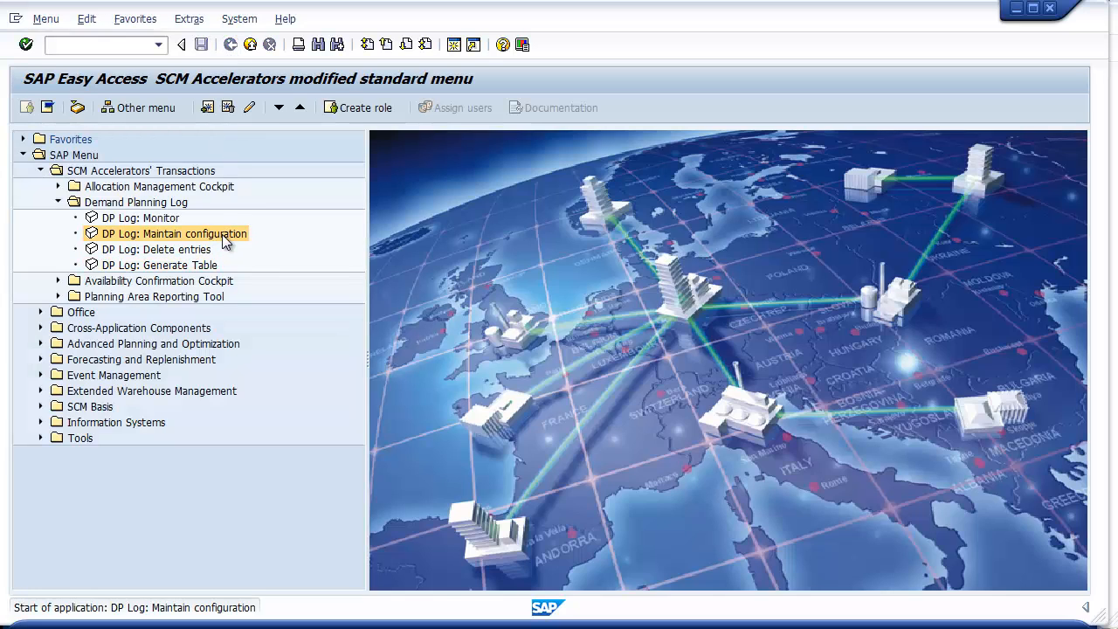
double_click(175, 234)
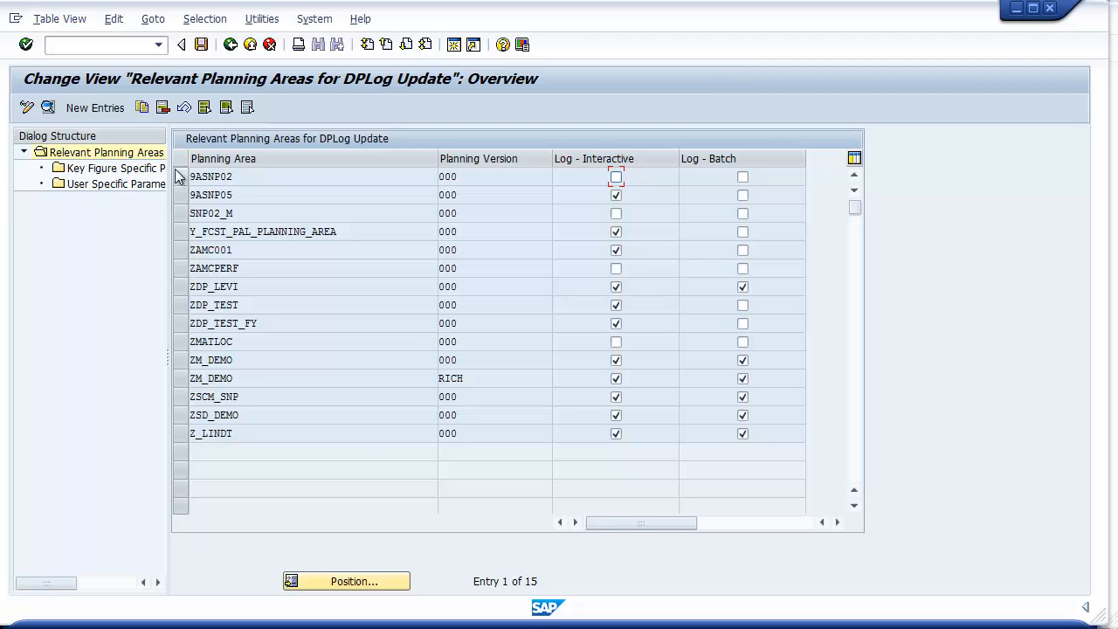
mouse_move(106, 115)
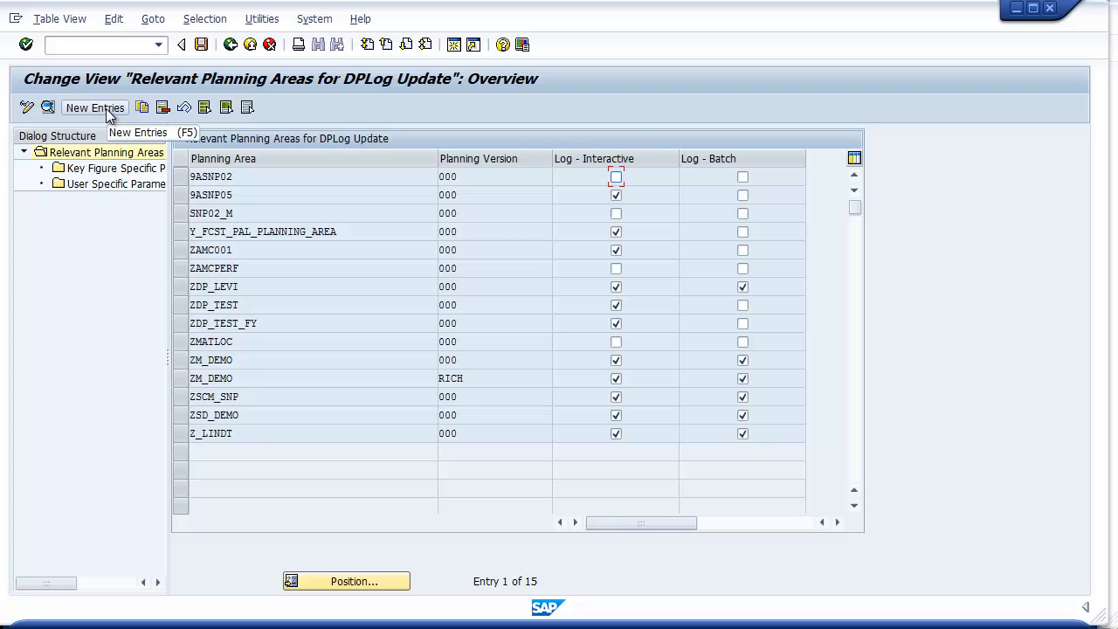
Start a new planning area entry, then return to the Relevant Planning Areas overview
click(94, 109)
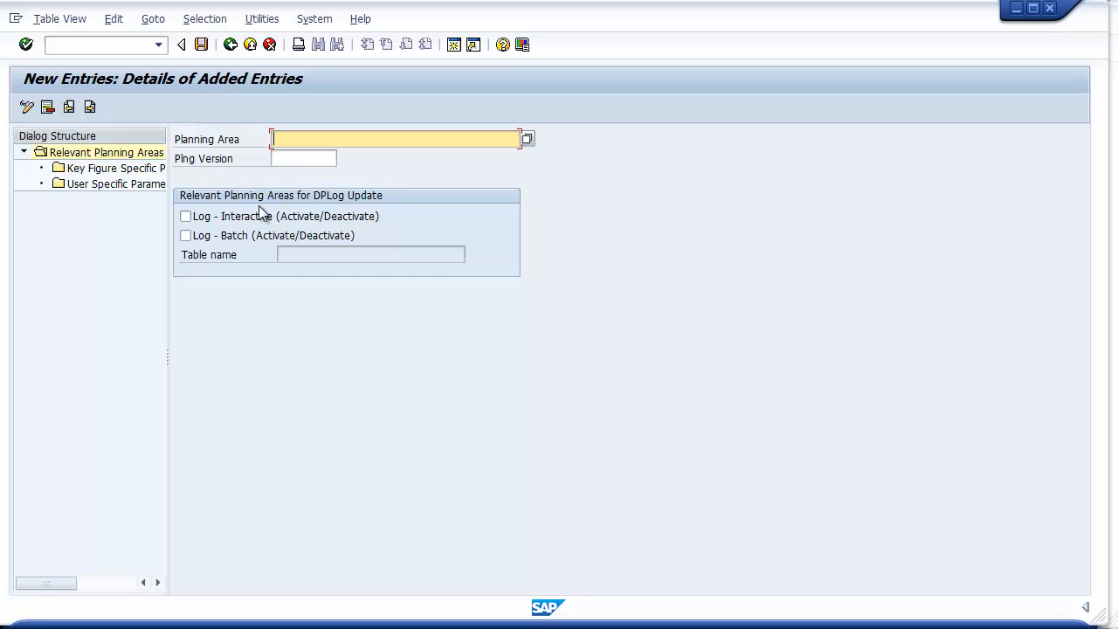
mouse_move(388, 223)
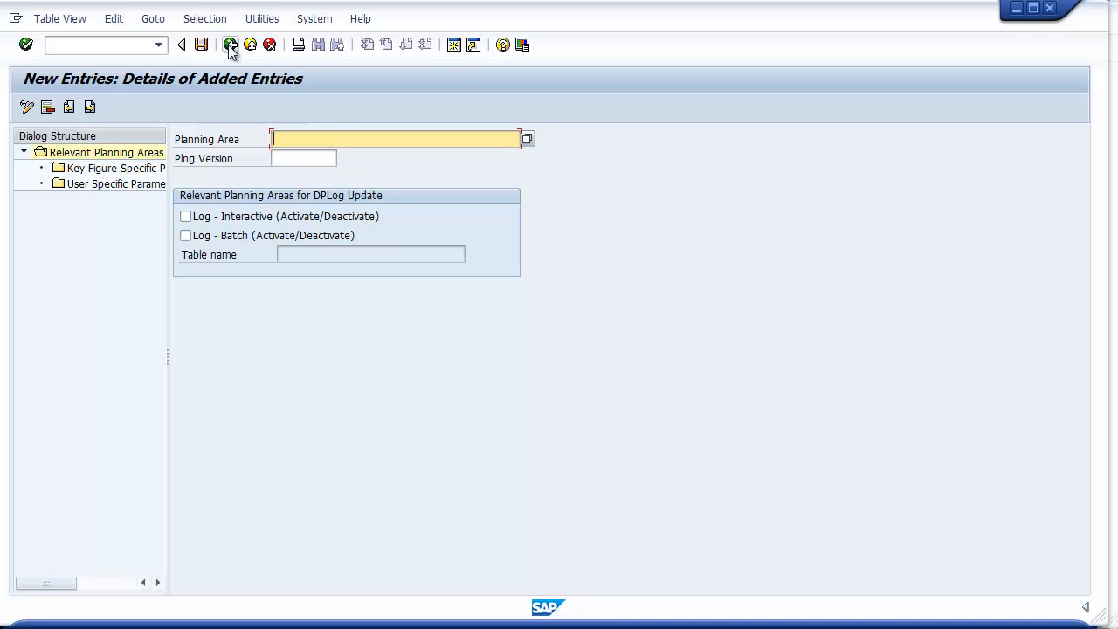
click(234, 45)
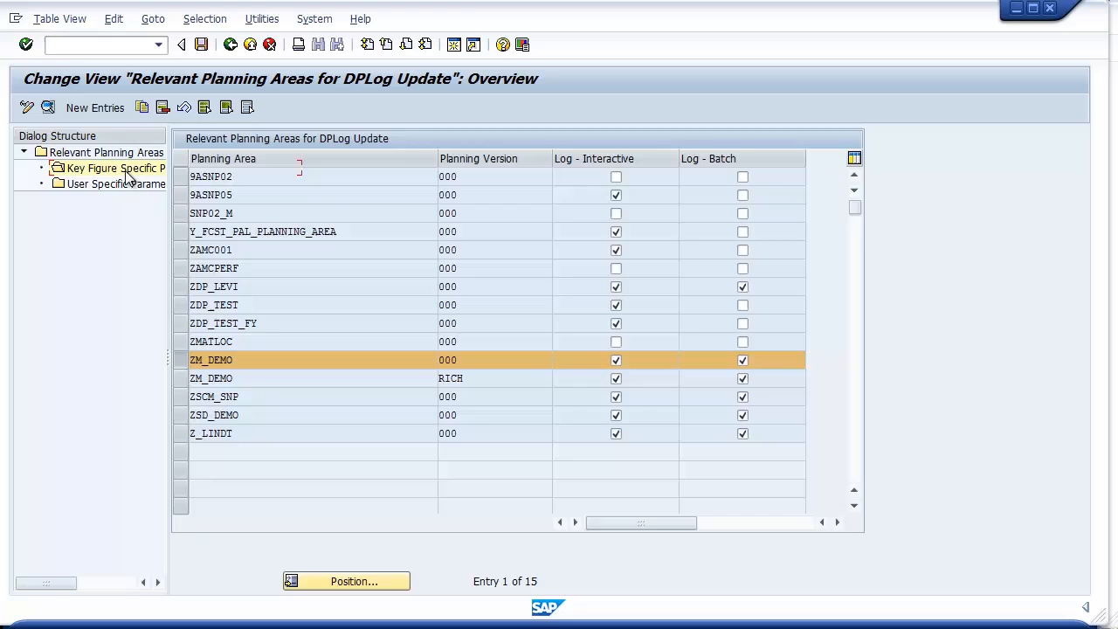
Show ZM_DEMO's five logged key figures and its user-specific parameters for four users
double_click(114, 167)
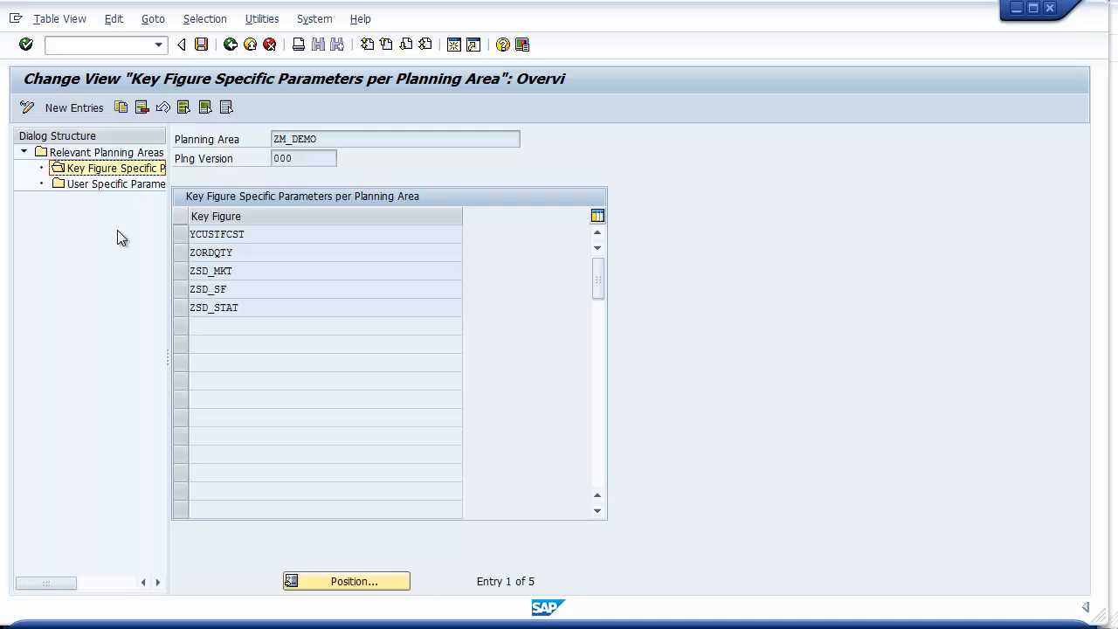
click(115, 184)
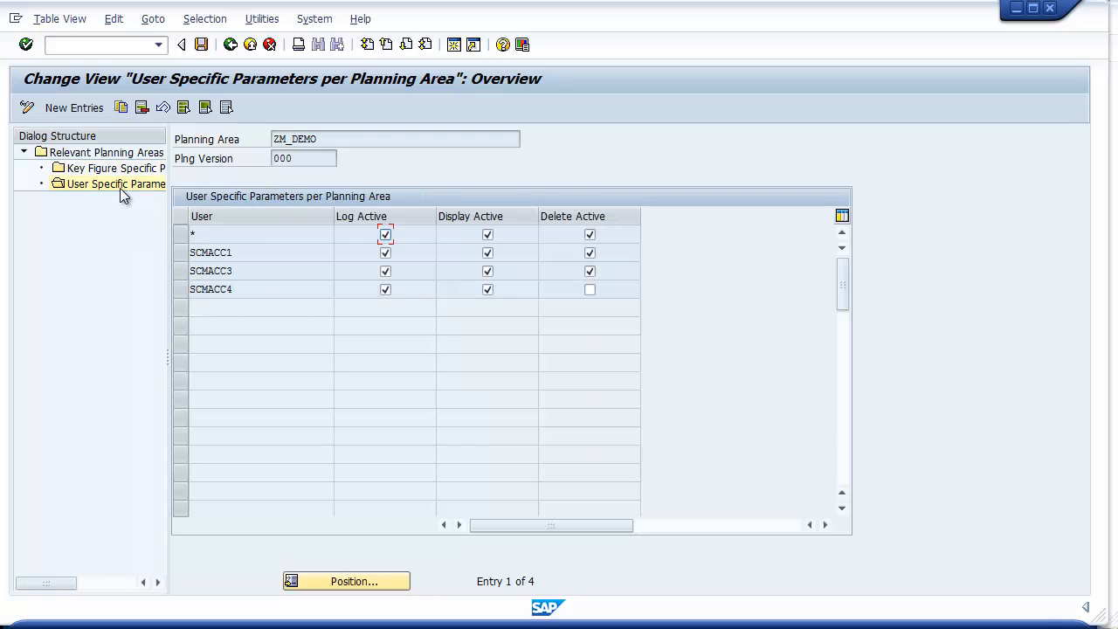
click(115, 184)
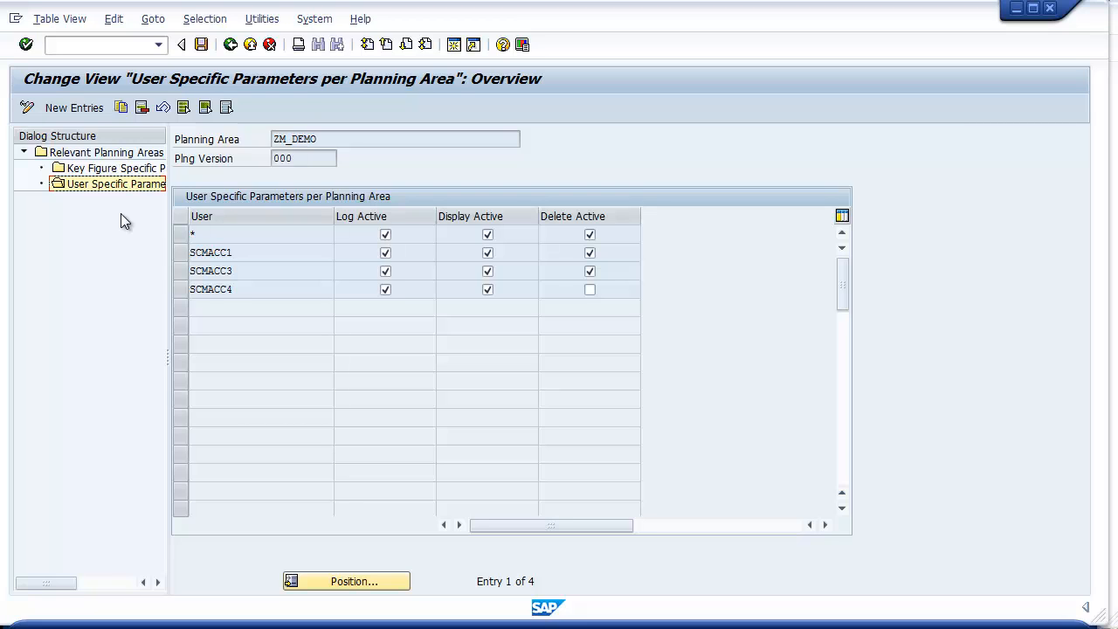
mouse_move(184, 108)
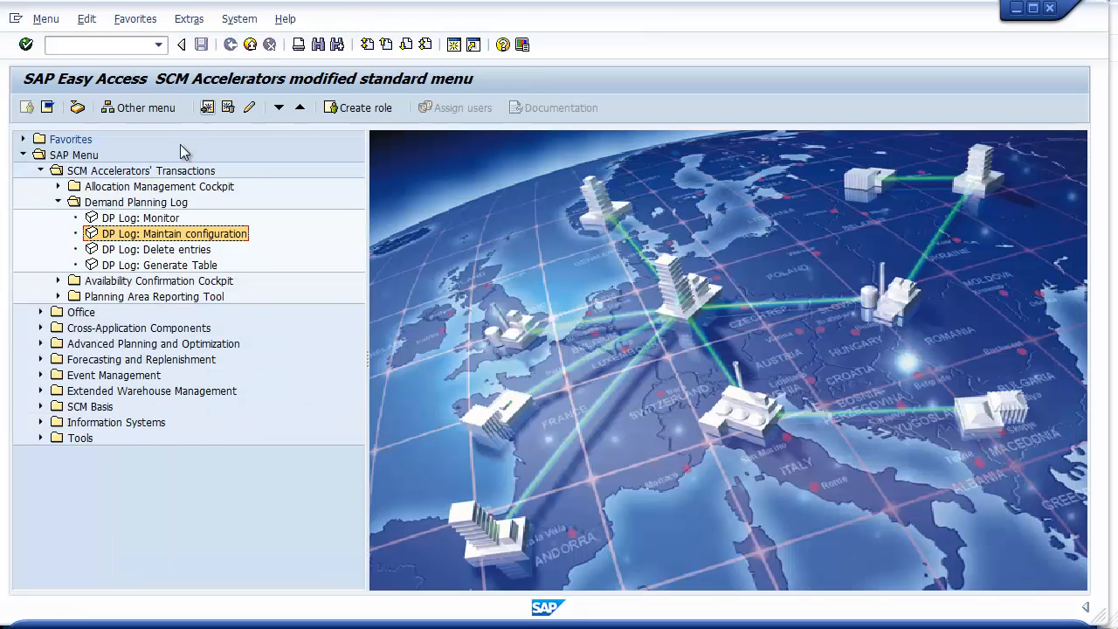
Start the DP Log monitor with planning area ZM_DEMO entered
click(139, 217)
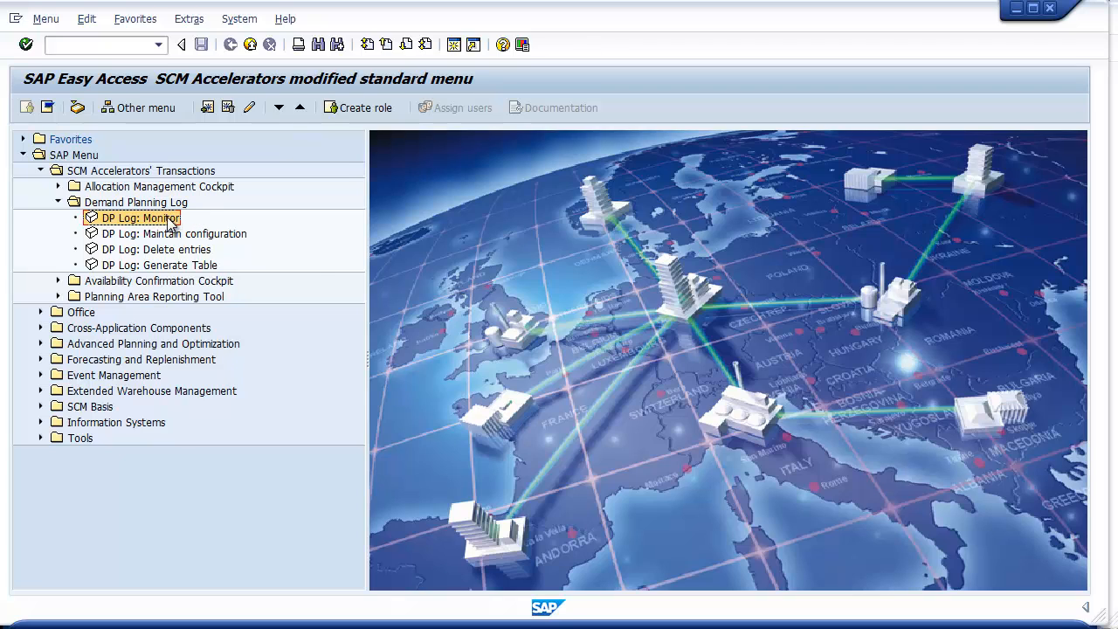
double_click(142, 217)
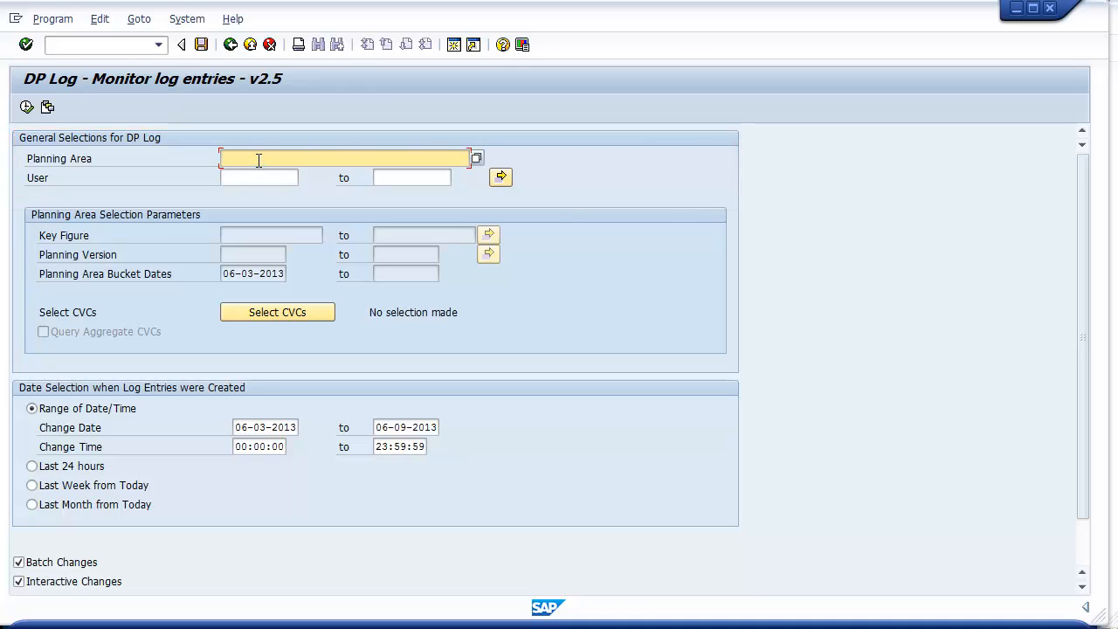
text(ZM_DEMO)
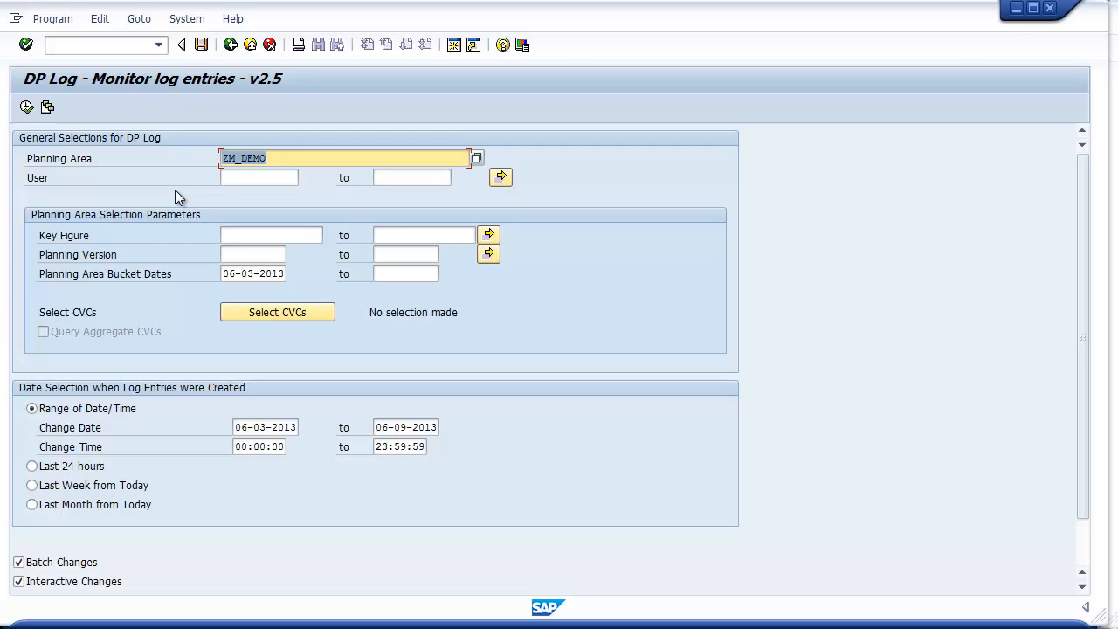
mouse_move(195, 306)
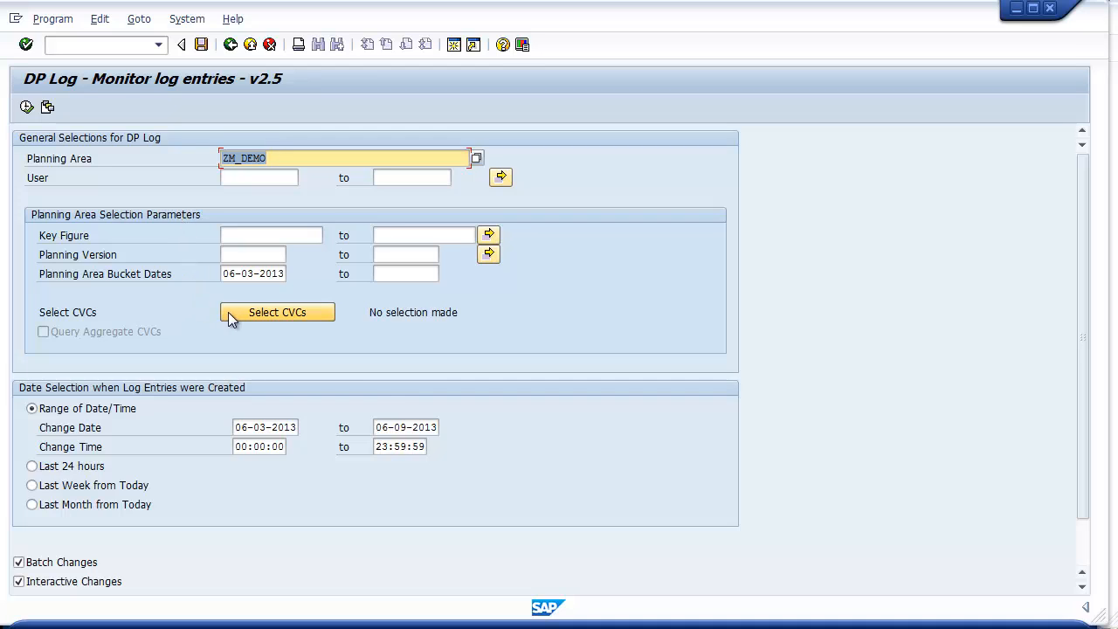
Begin choosing the characteristic value combinations to monitor for ZM_DEMO
click(276, 311)
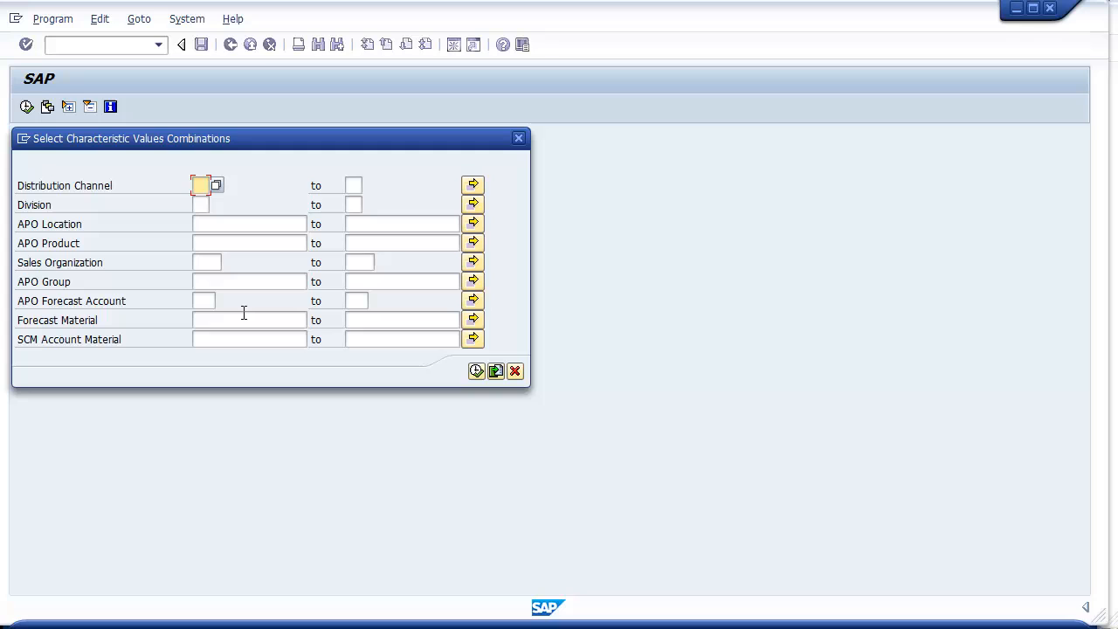
mouse_move(436, 381)
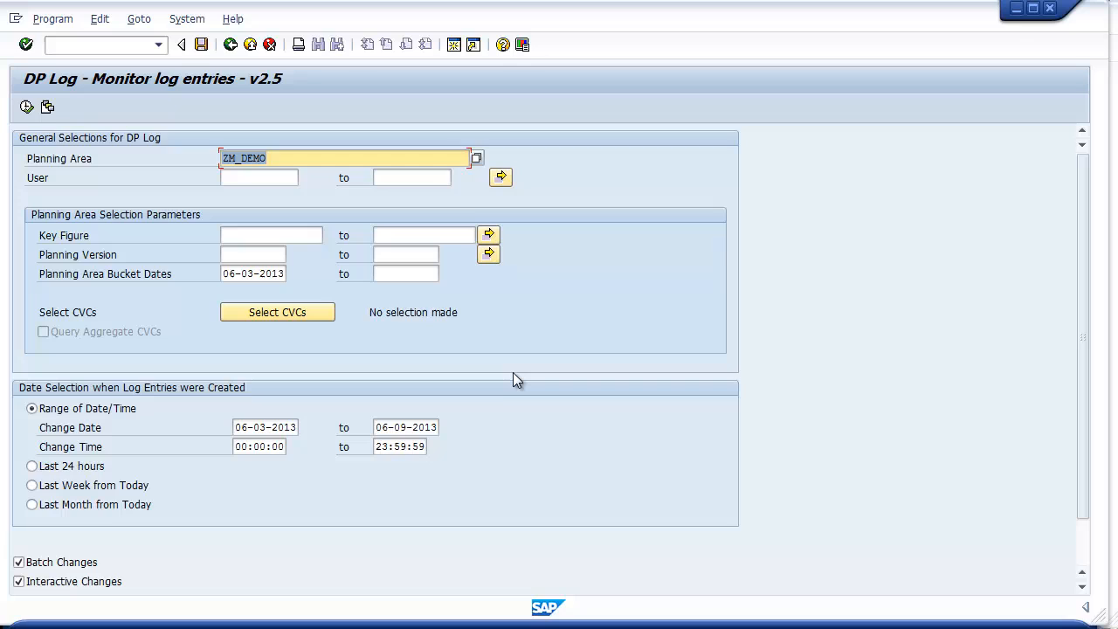
mouse_move(290, 399)
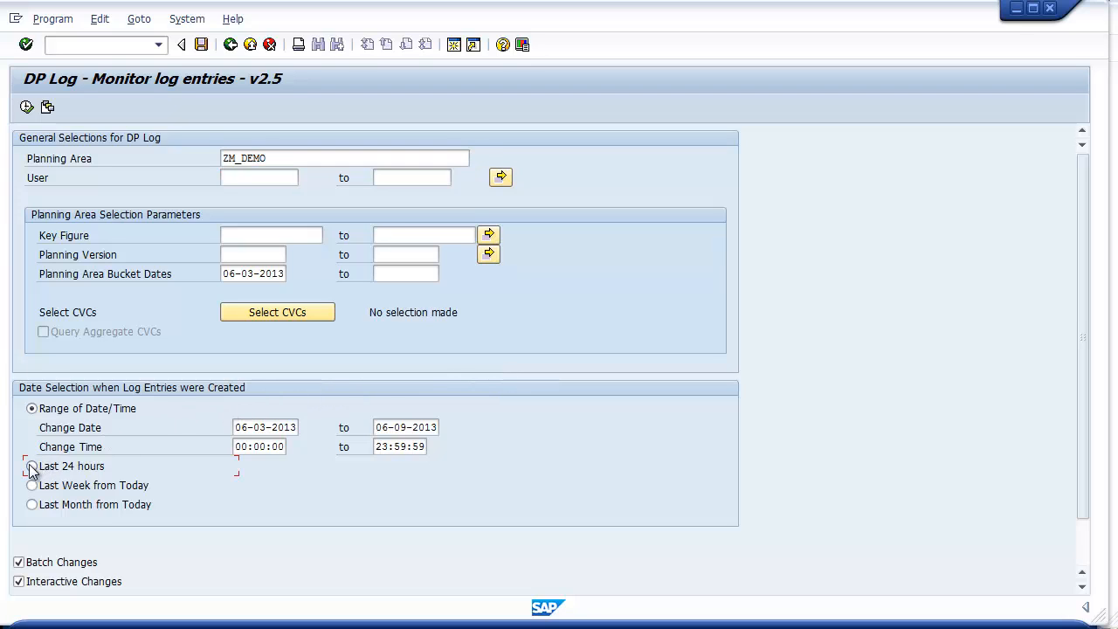
Run the monitor for the last 24 hours, listing 8 Sales Forecast changes for ZM_DEMO
click(28, 467)
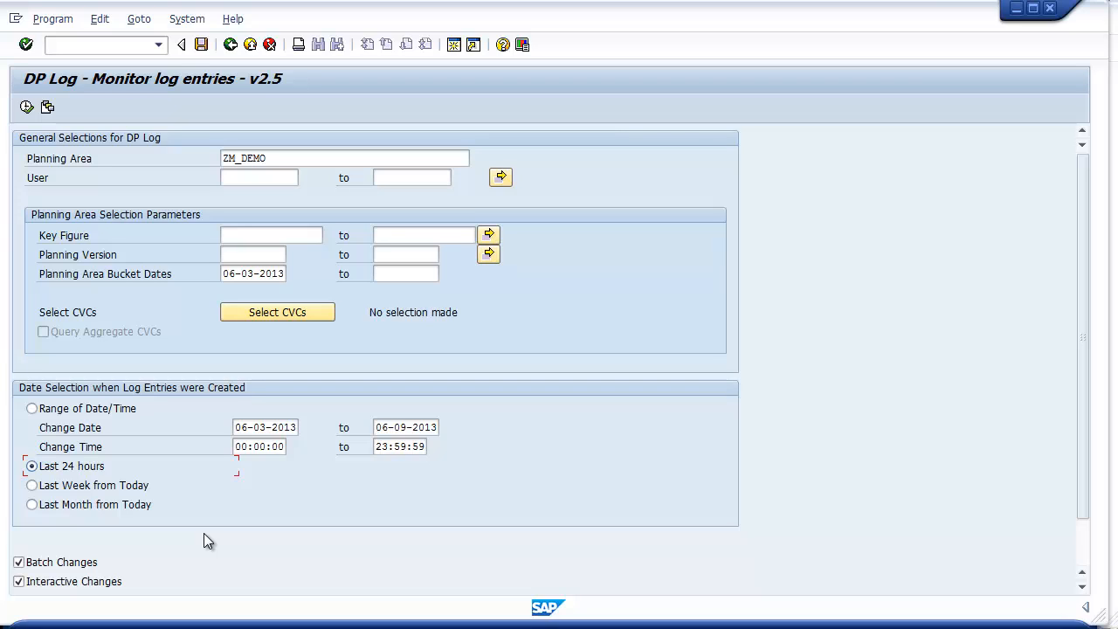
mouse_move(178, 475)
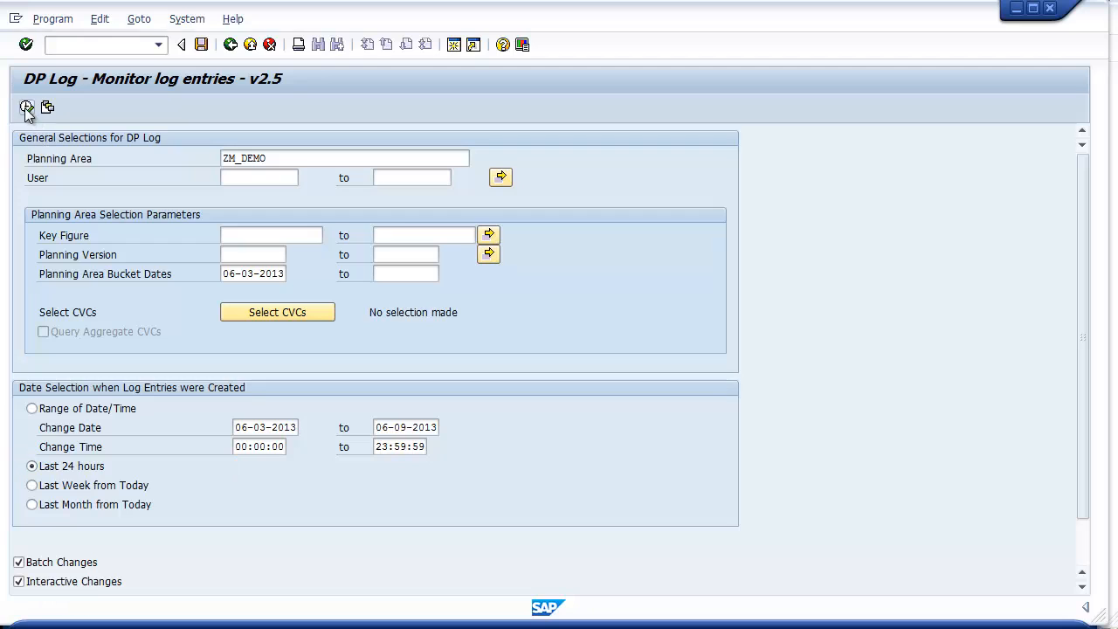
click(28, 108)
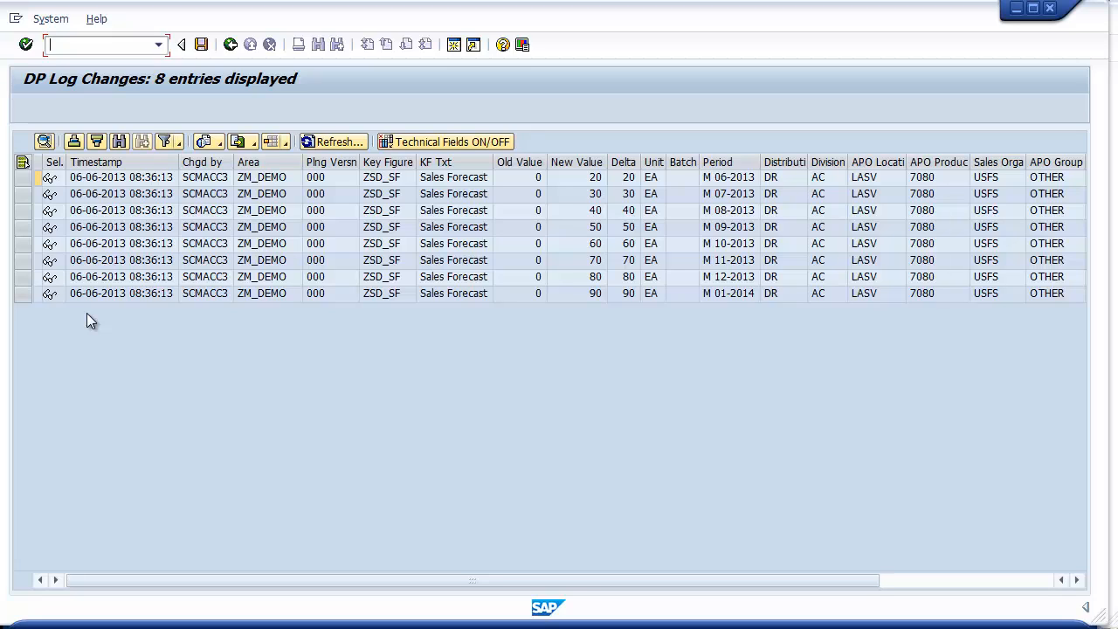
click(96, 161)
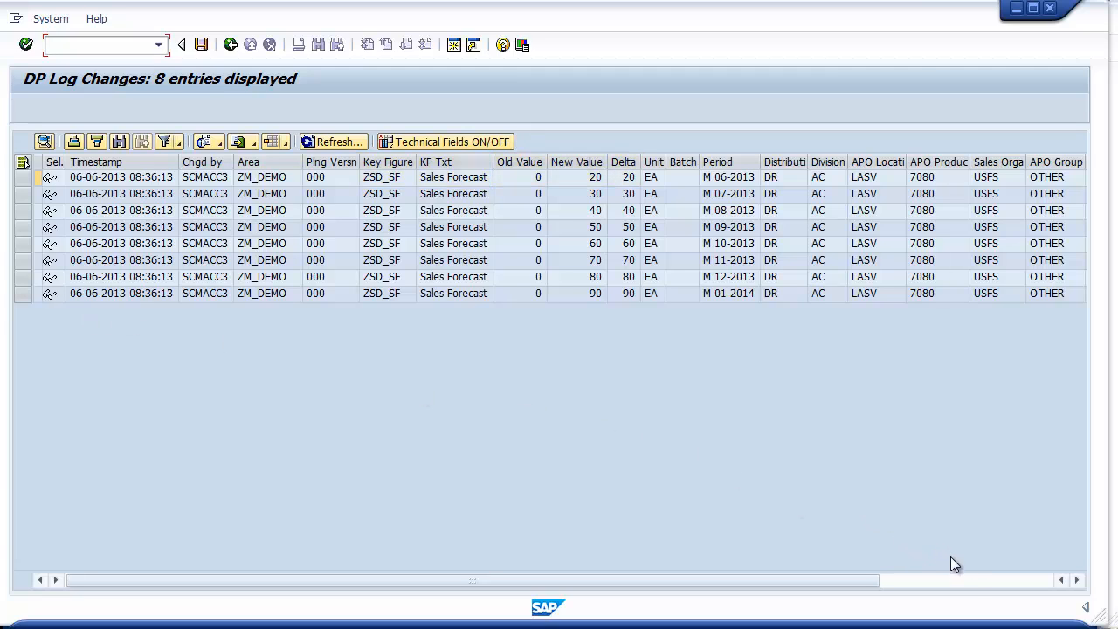
scroll(right, 3)
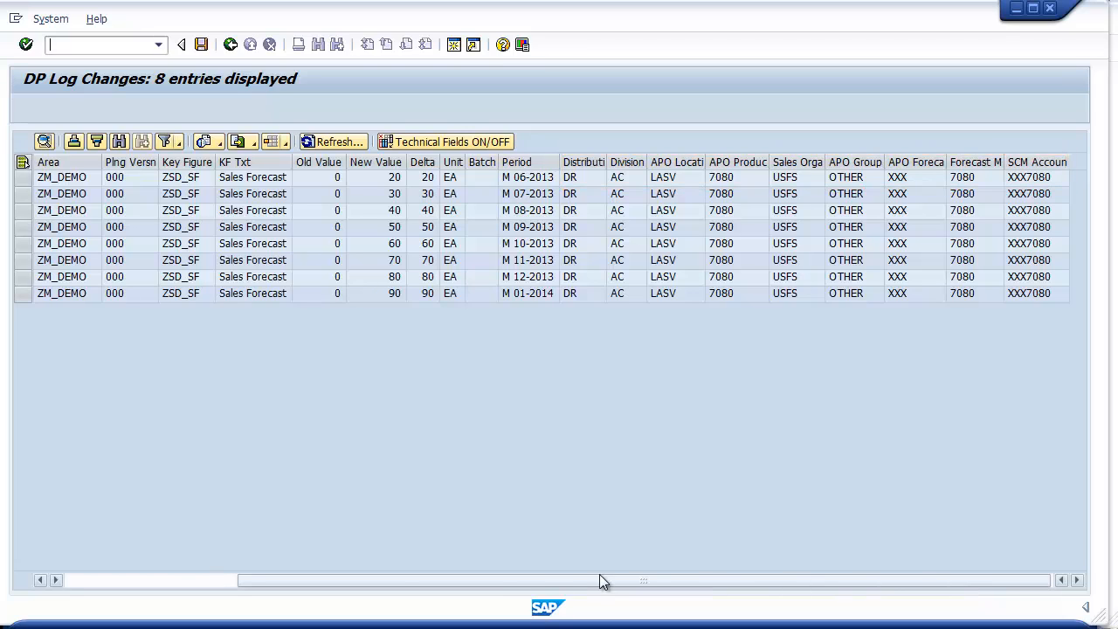
mouse_move(145, 587)
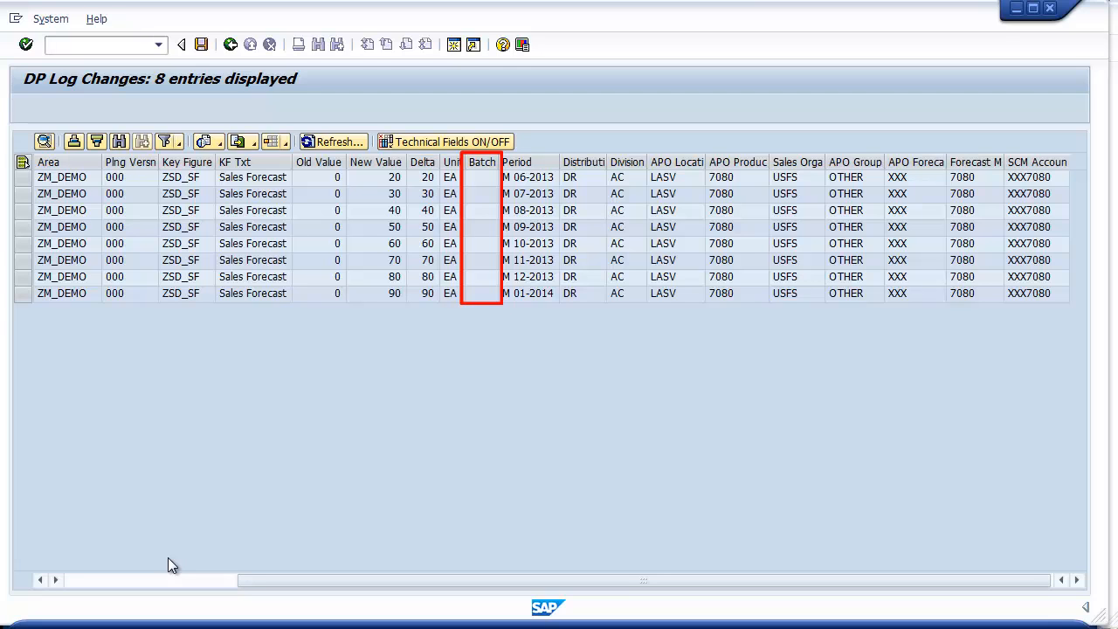
click(453, 142)
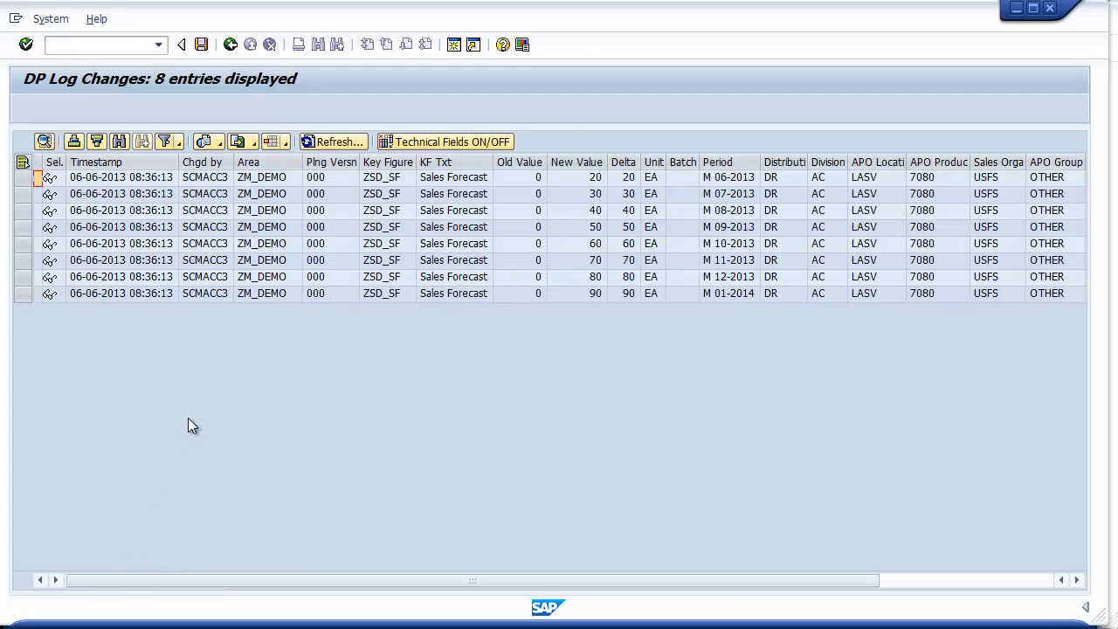
mouse_move(1038, 404)
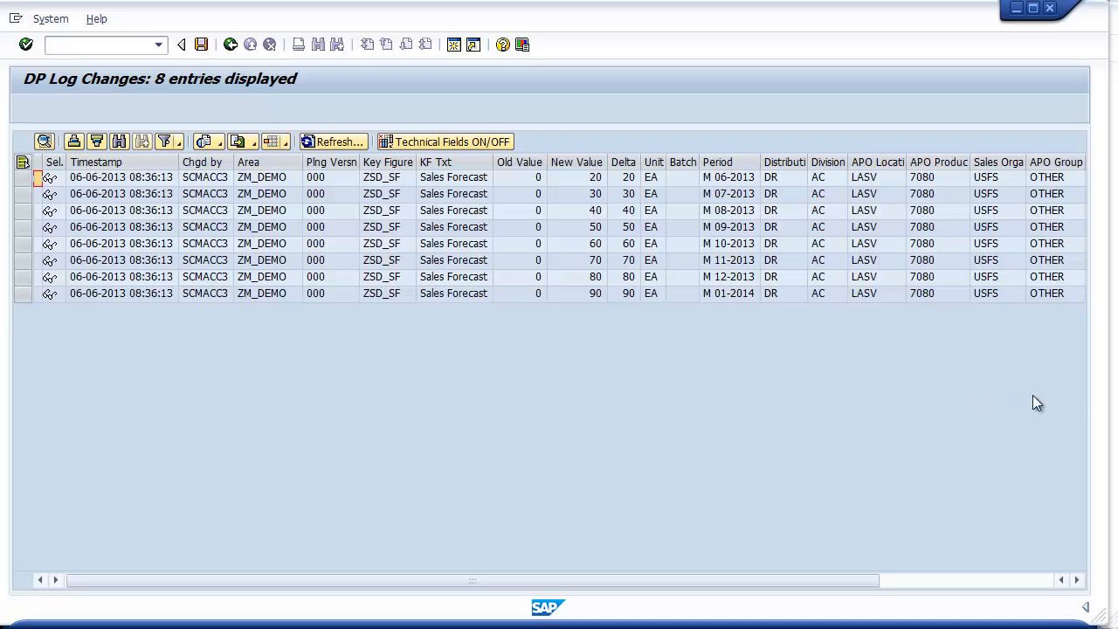
mouse_move(1111, 405)
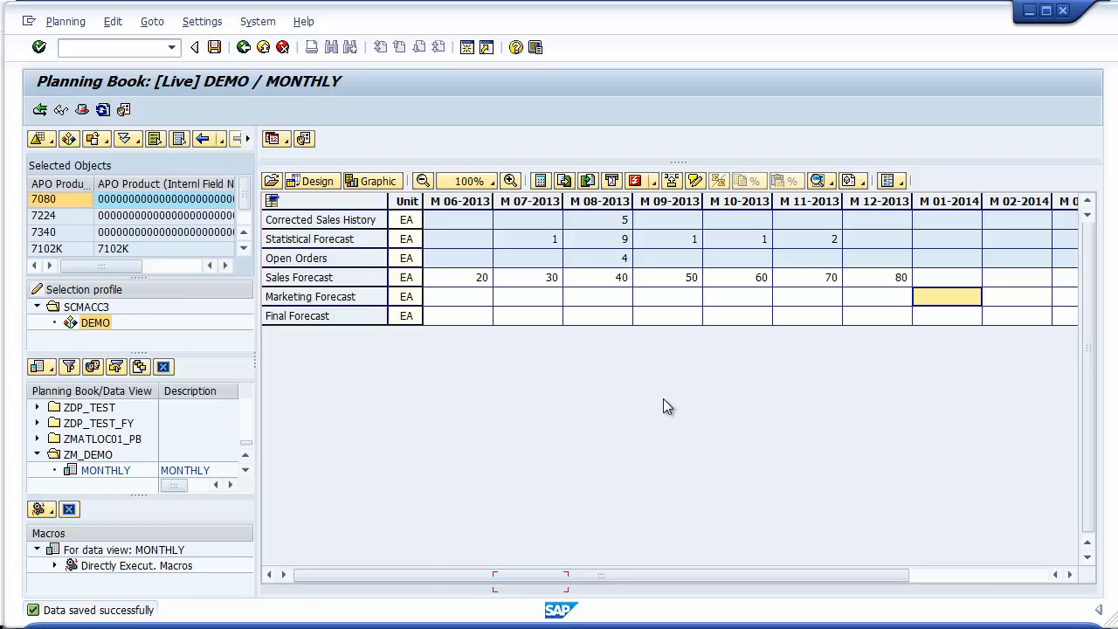
mouse_move(639, 384)
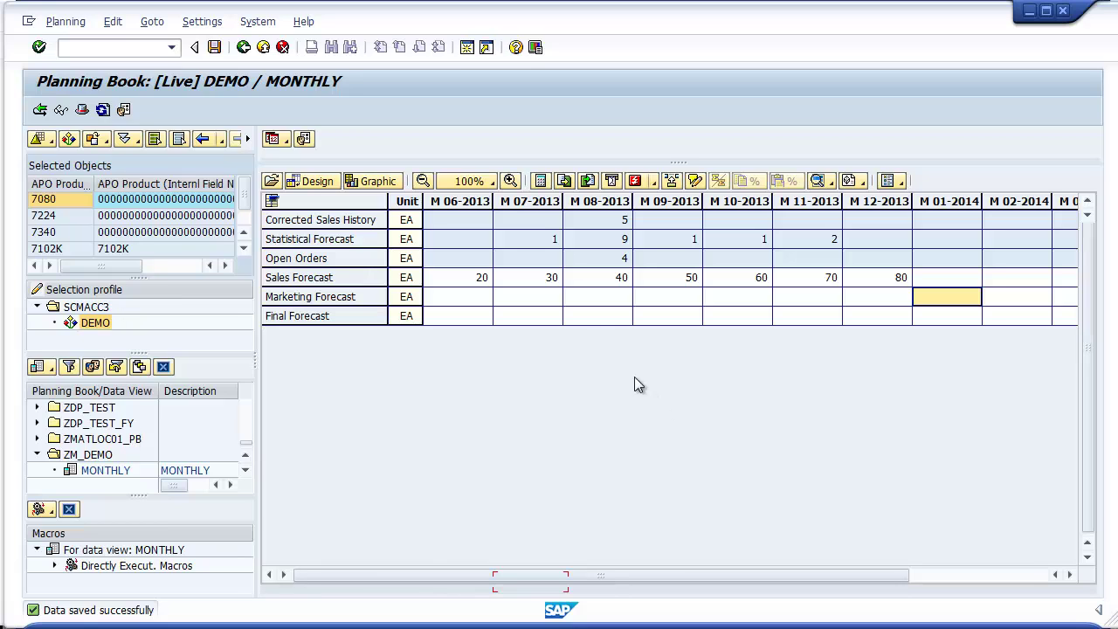
click(528, 276)
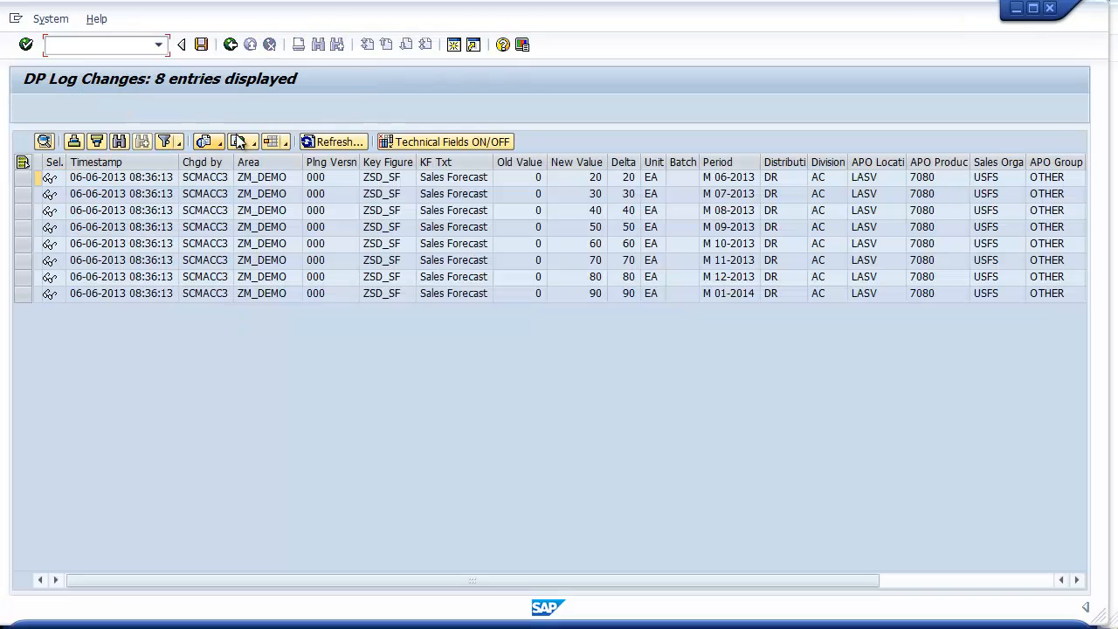
Refresh the change list to 11 entries with three new July–September 2013 Sales Forecast changes
click(332, 142)
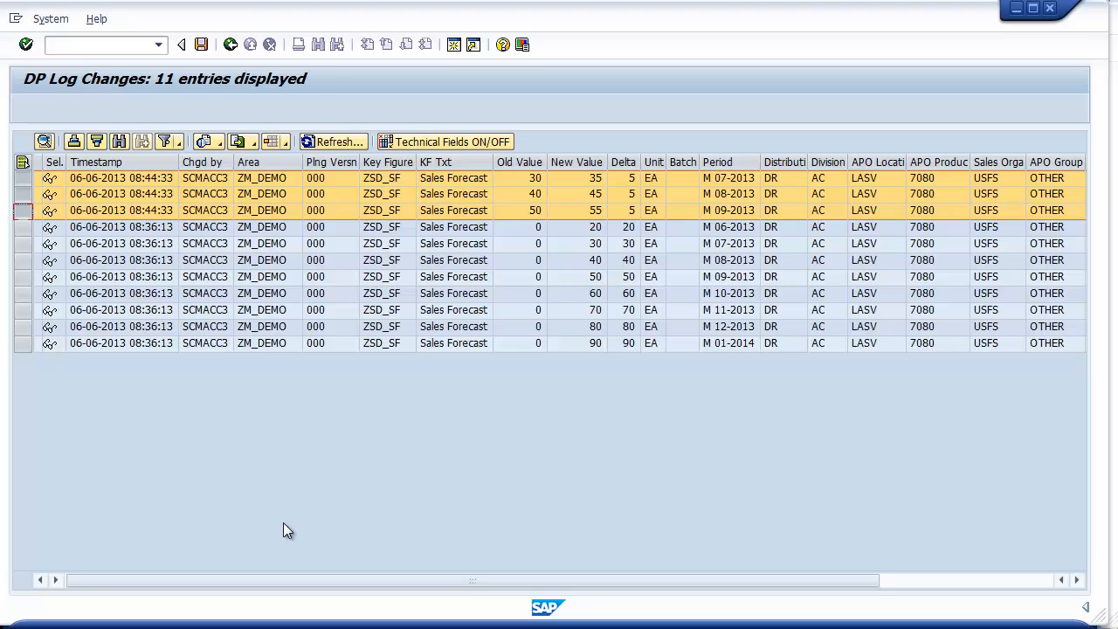
mouse_move(300, 503)
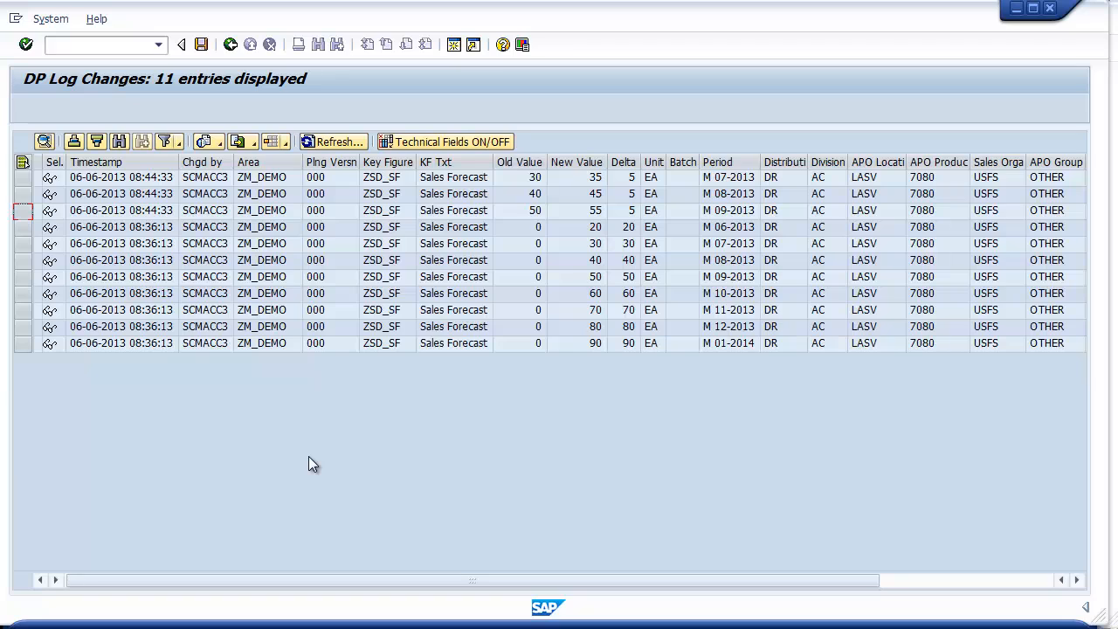
mouse_move(213, 19)
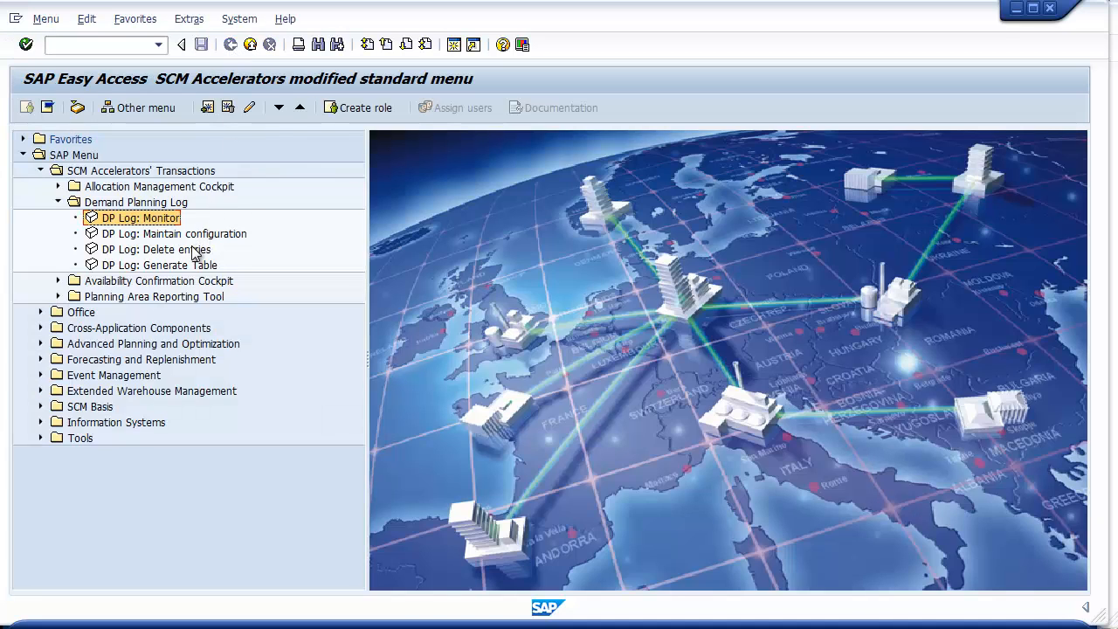
Load the saved ZM_DEMO deletion variant with date ranges and switch off simulation-only execution
double_click(155, 248)
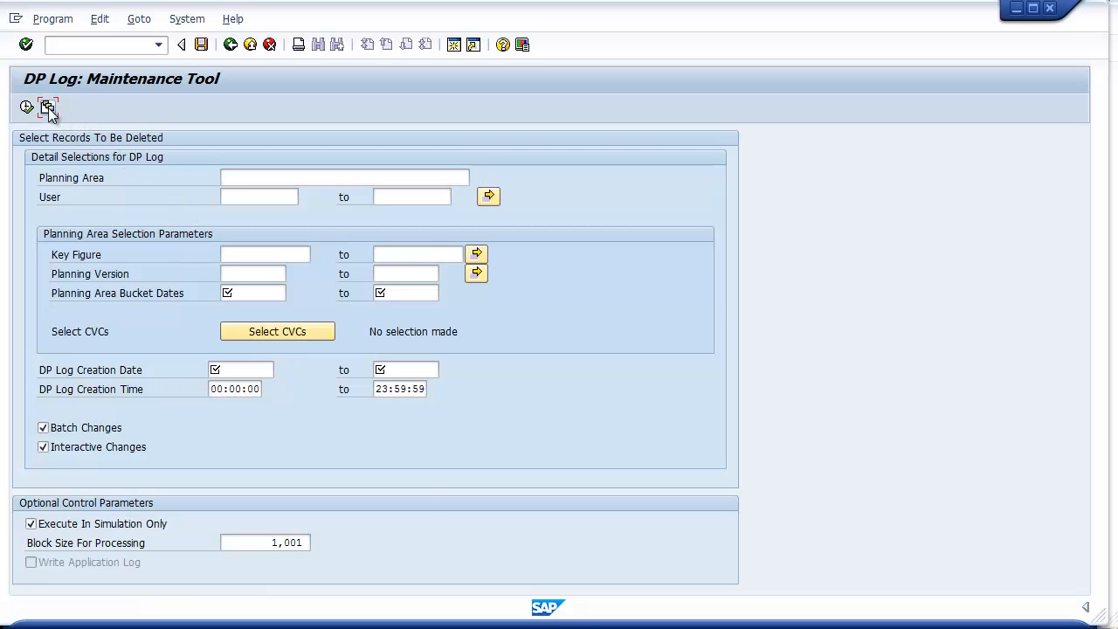
click(47, 108)
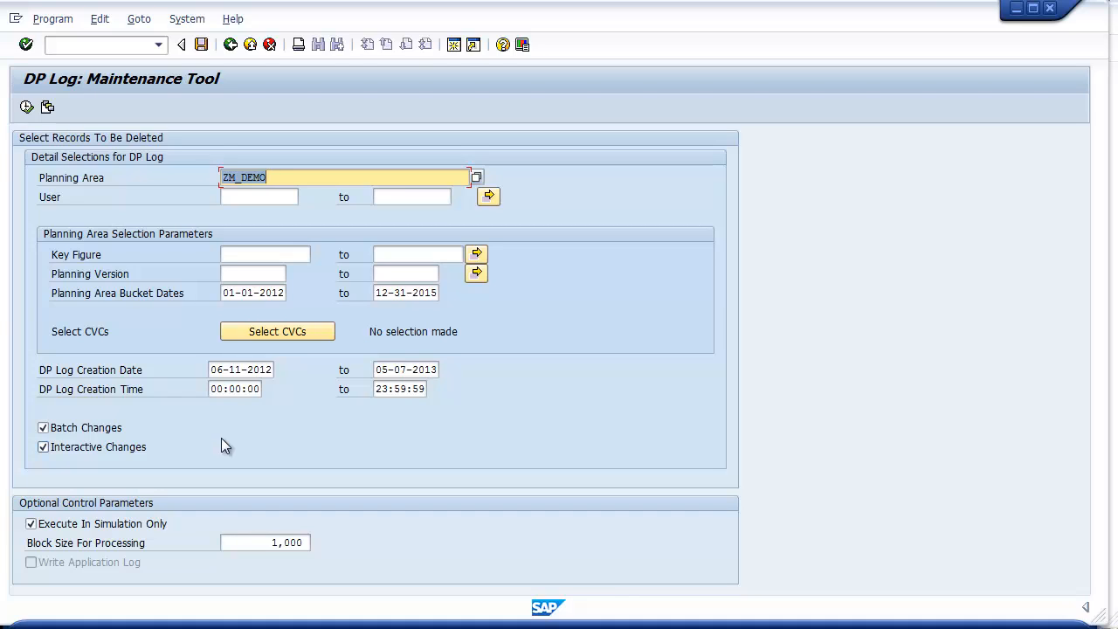
click(33, 524)
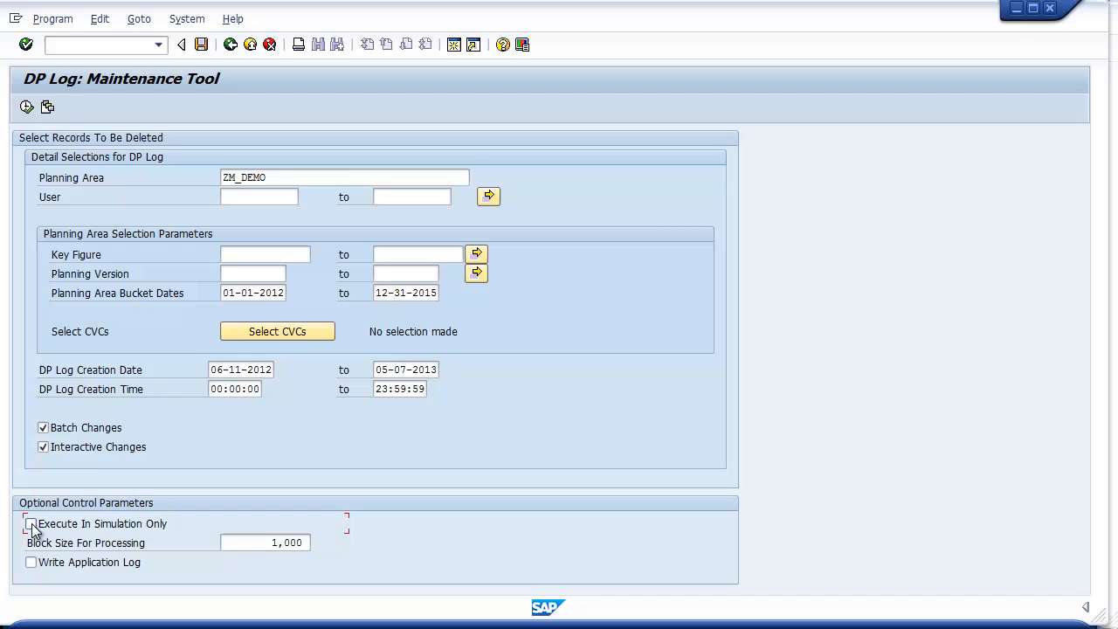